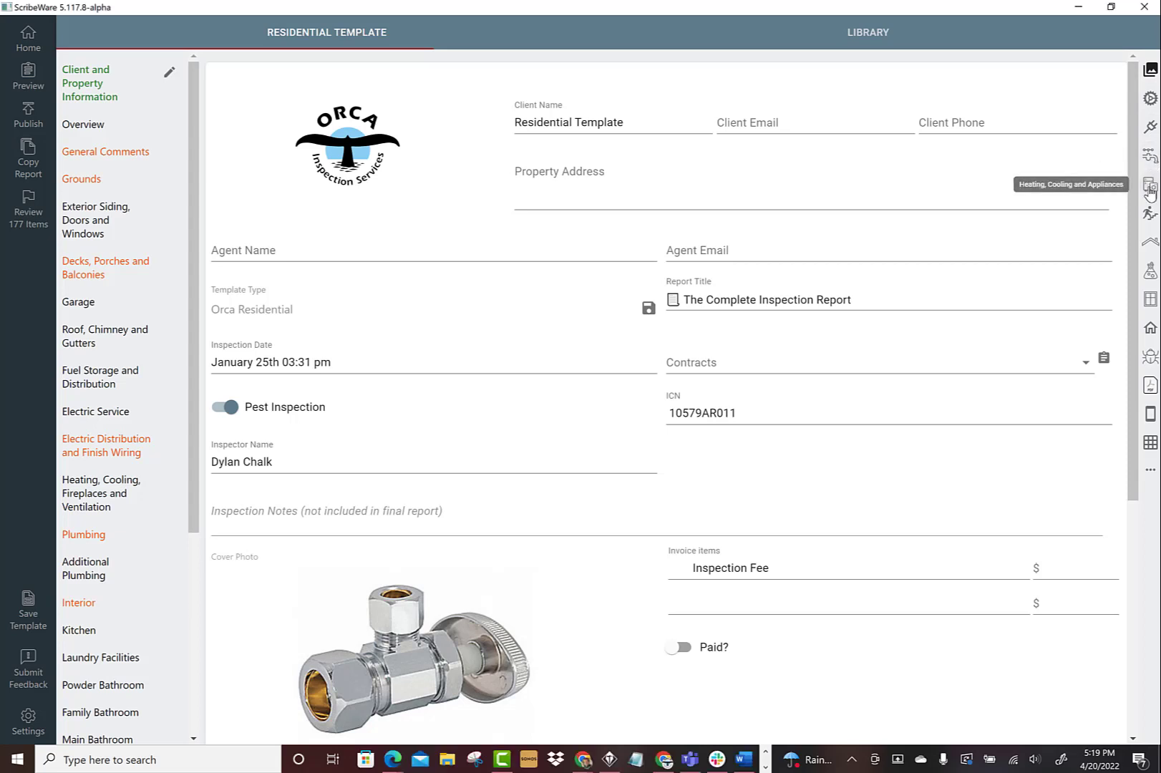
- Open the Building Science diagram media folder from the right-hand sidebar
left_click(1151, 184)
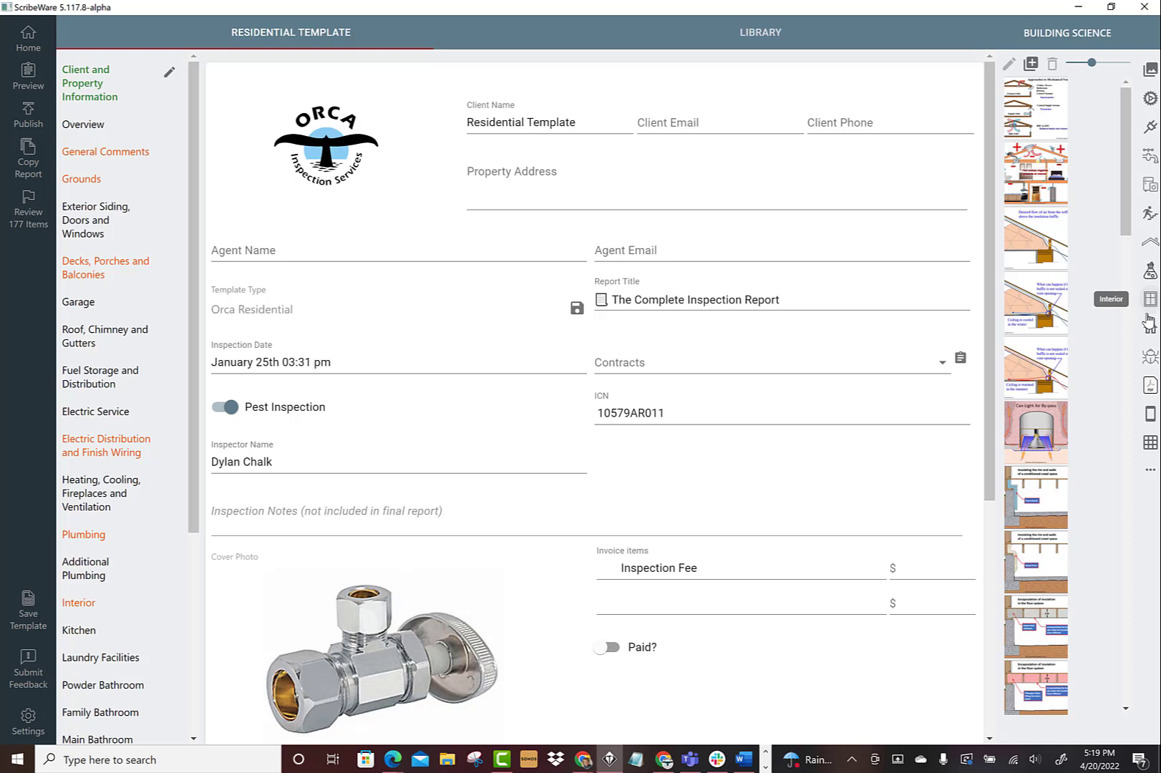
mouse_move(1151, 442)
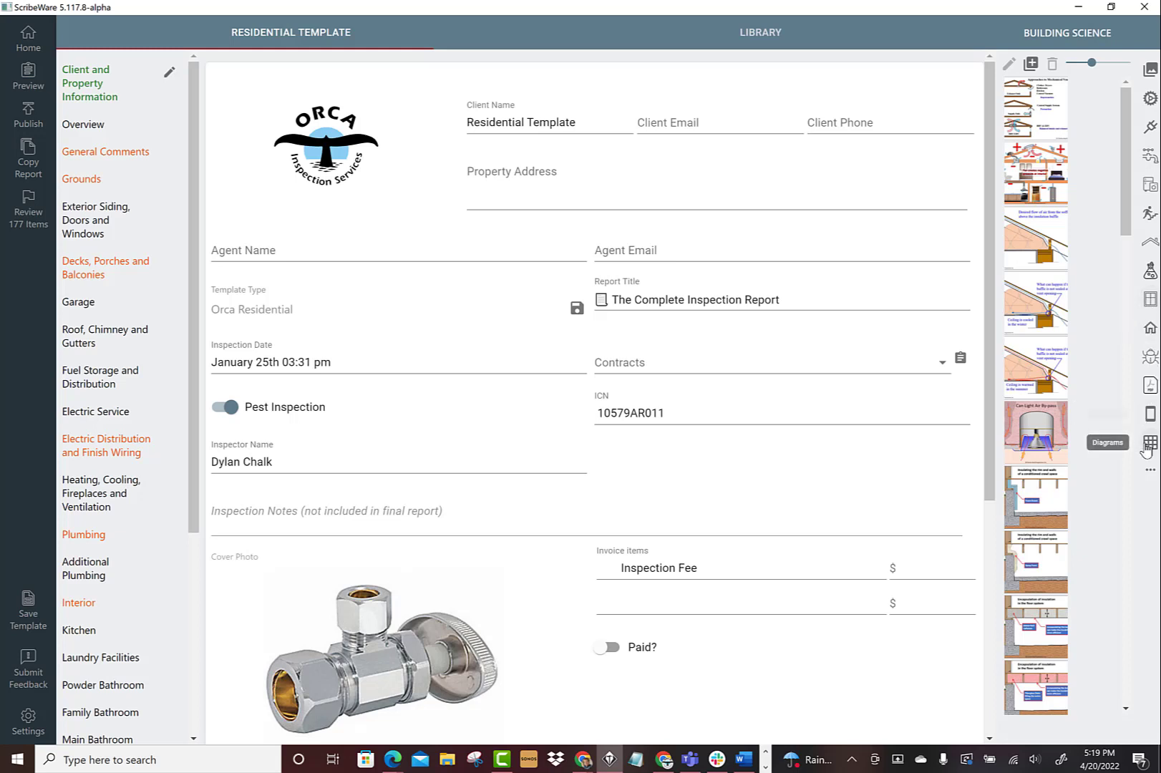
mouse_move(78, 404)
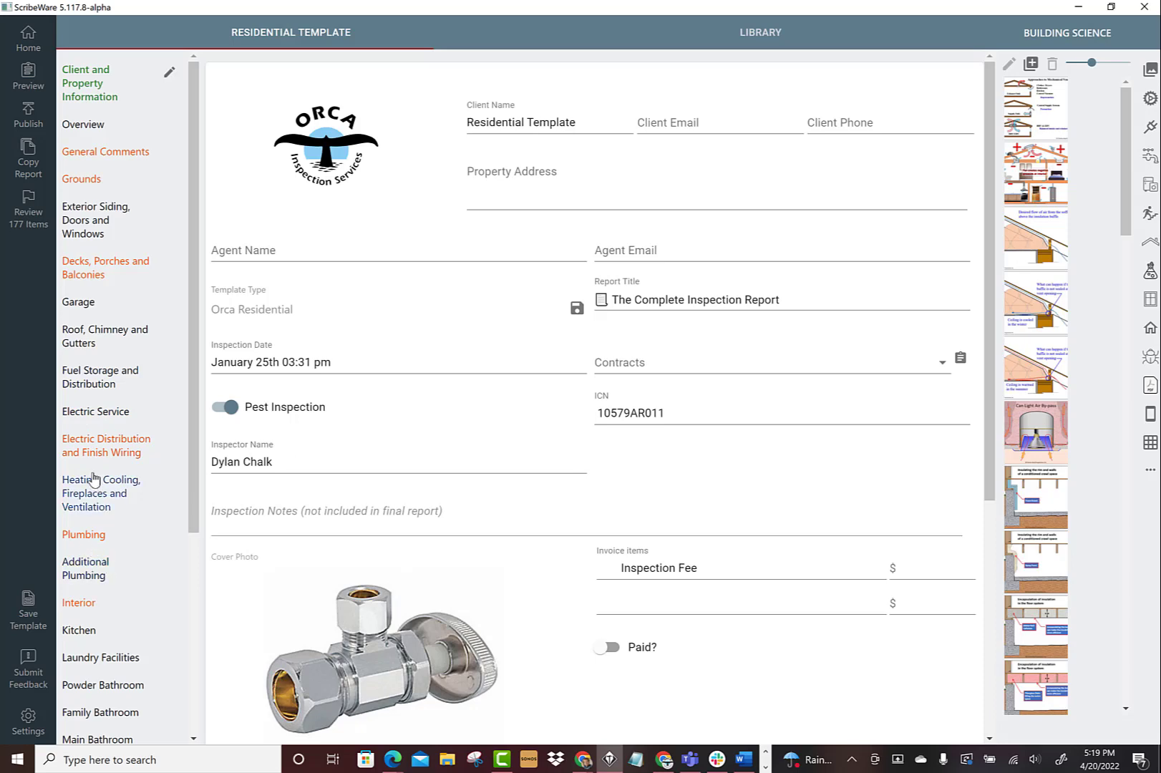
- Open Heating, Cooling, Fireplaces and Ventilation, choose gas forced air furnace, then delete its heat exchanger observation
left_click(102, 491)
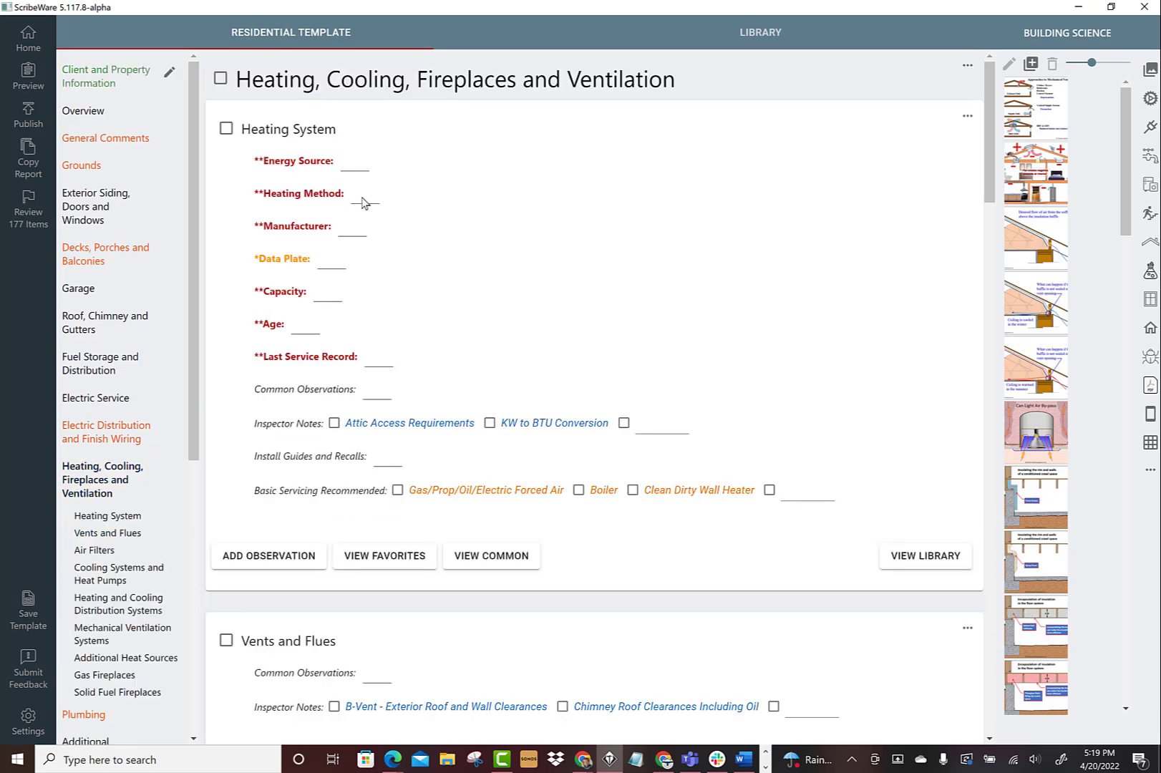
left_click(356, 193)
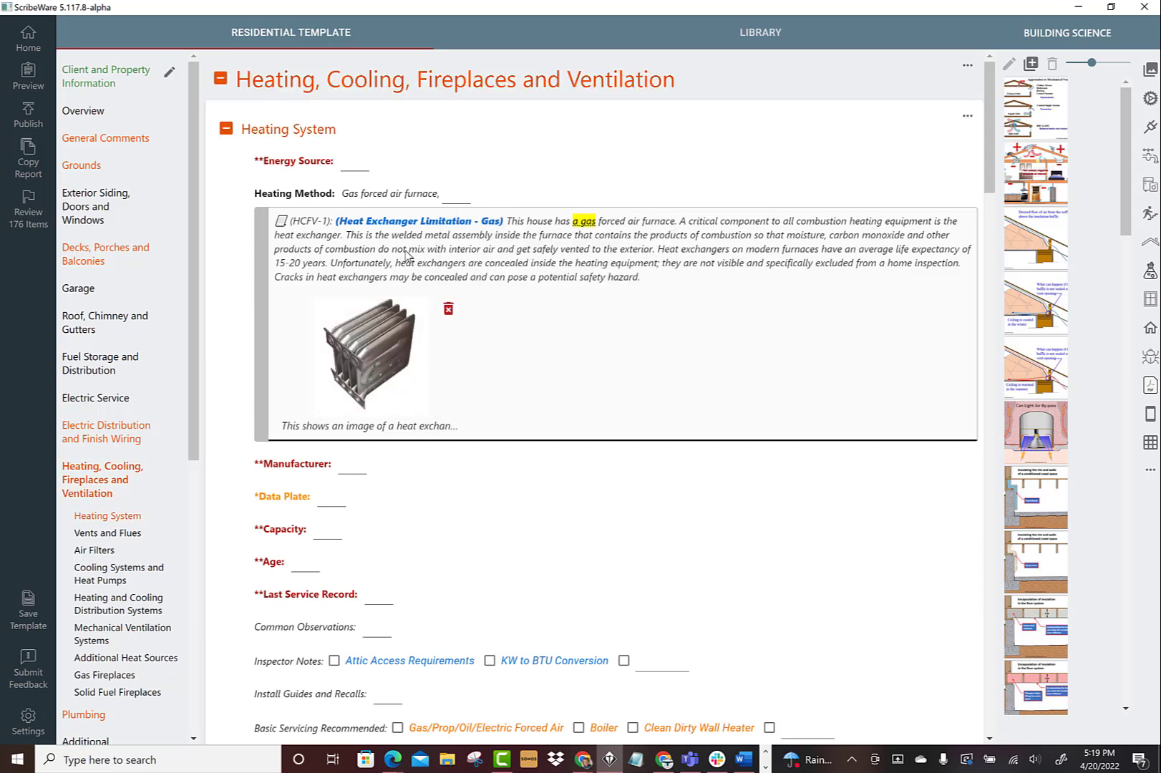
left_click(392, 193)
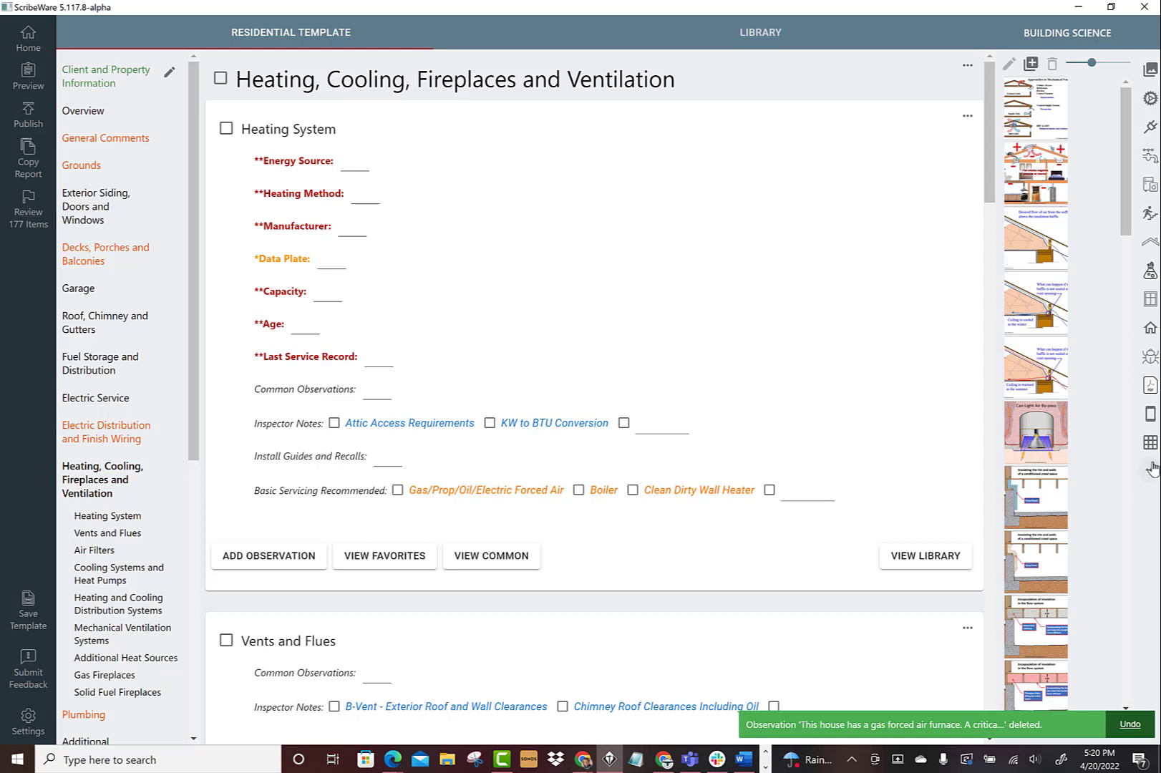
mouse_move(1149, 442)
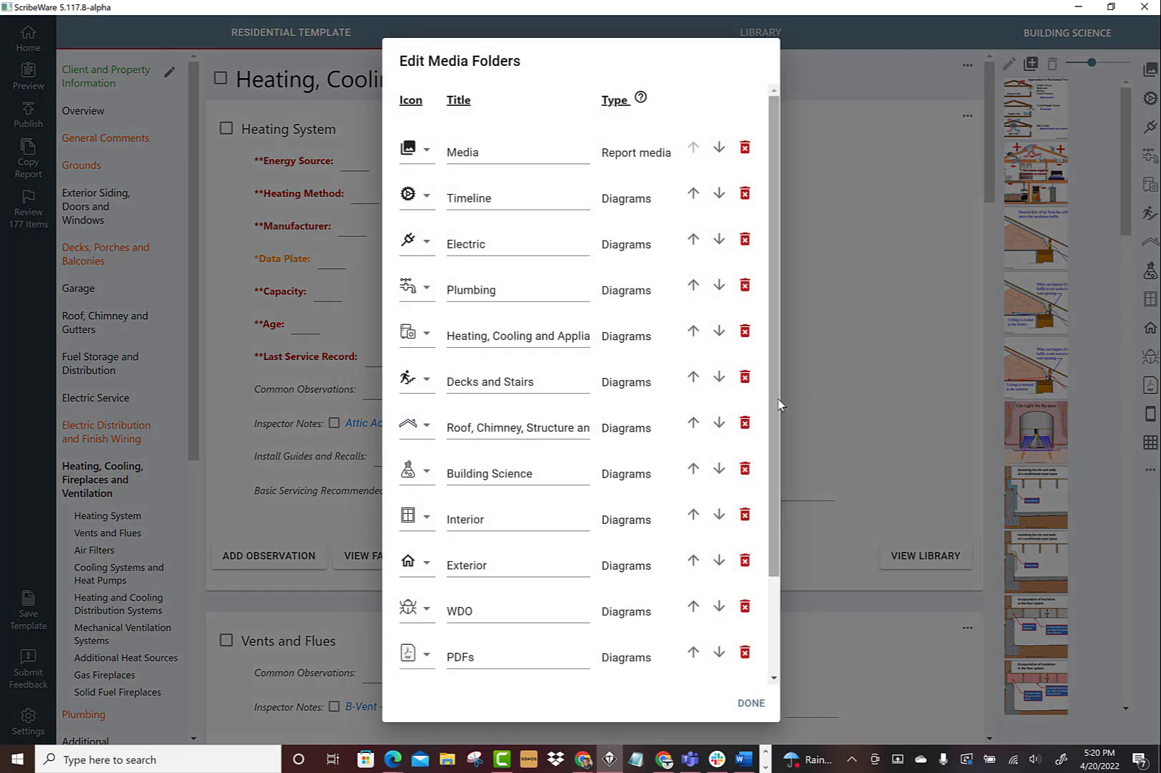
- In the media folder editor, try removing the Diagrams folder but keep it at the prompt
scroll("down", 3)
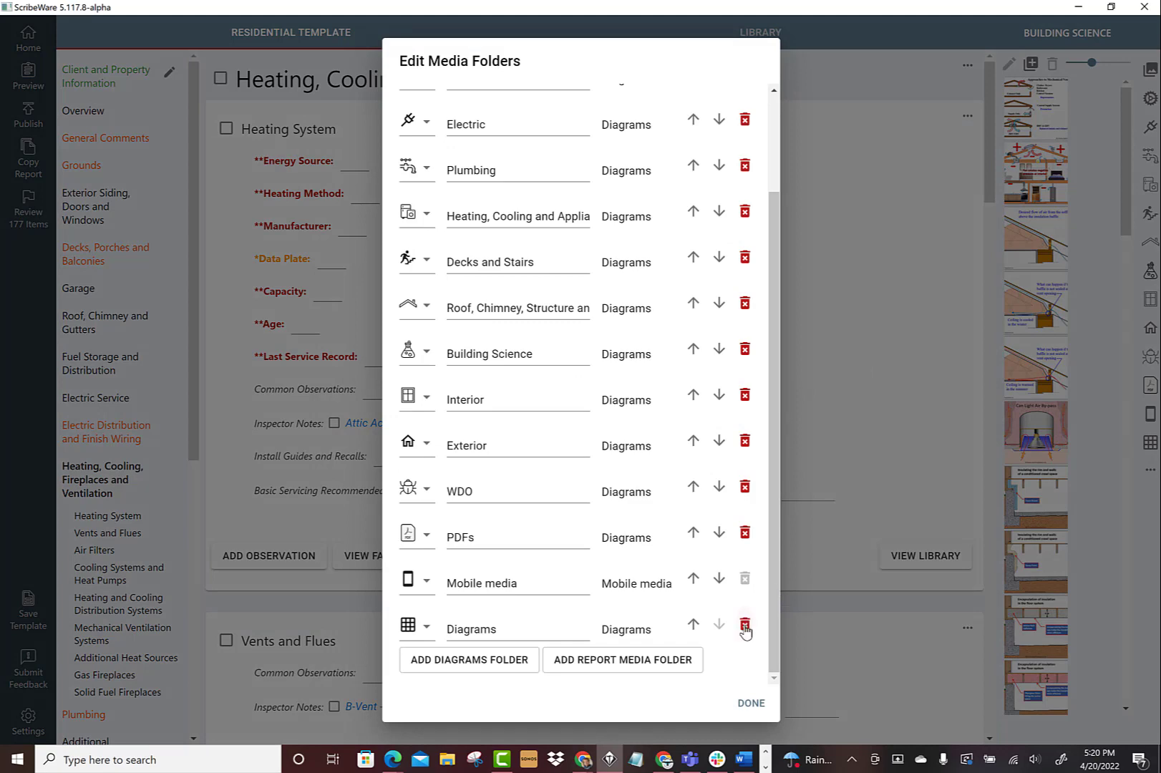
left_click(746, 628)
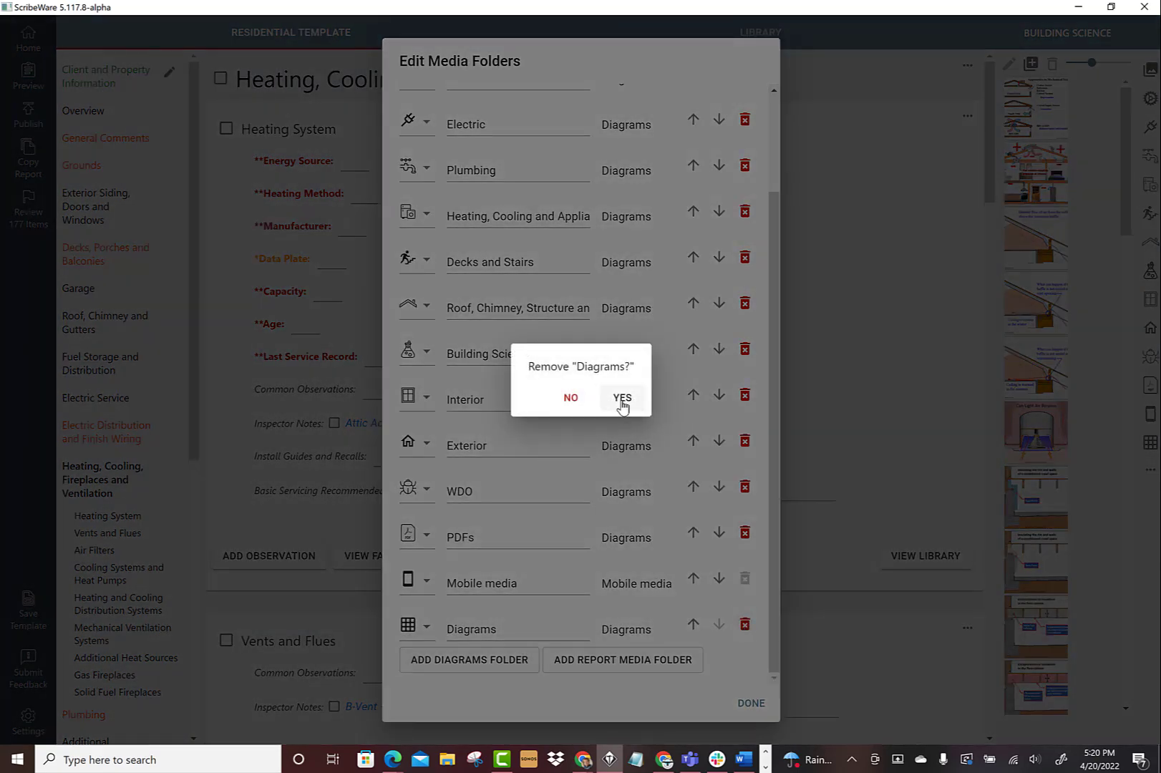
left_click(623, 399)
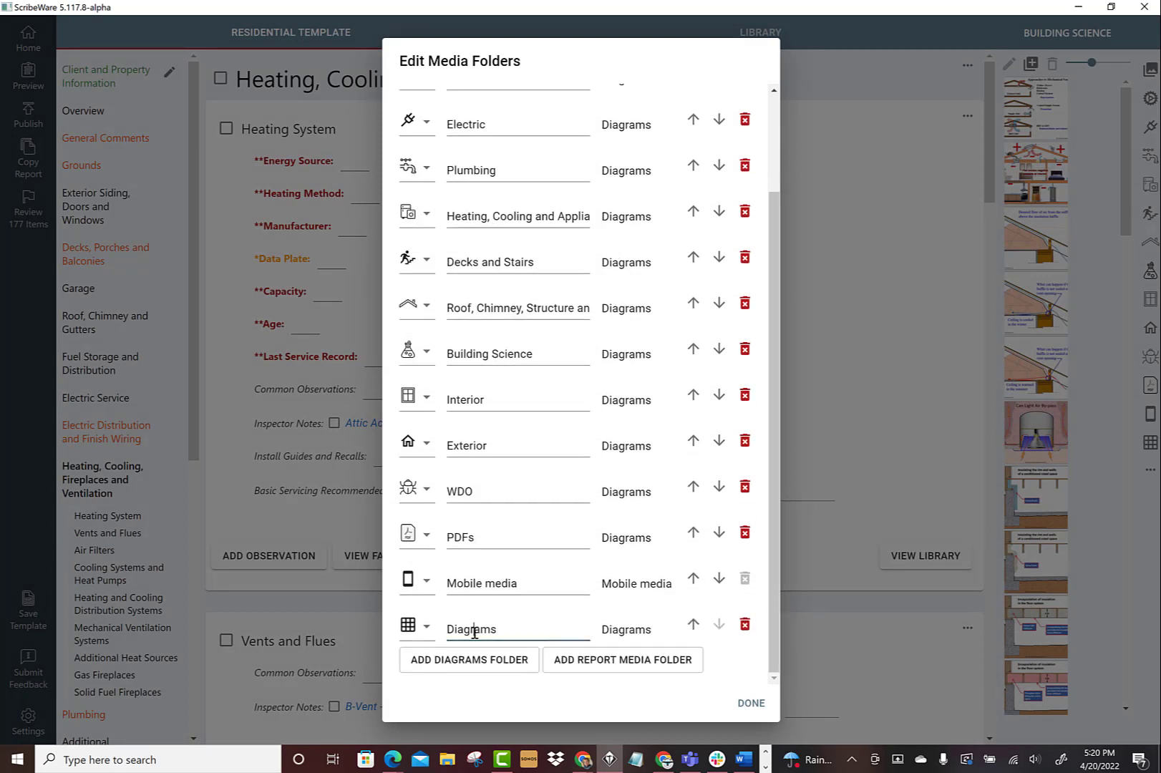
- Rename the Diagrams folder to 'Septic Systems' and save the folder changes
double_click(471, 629)
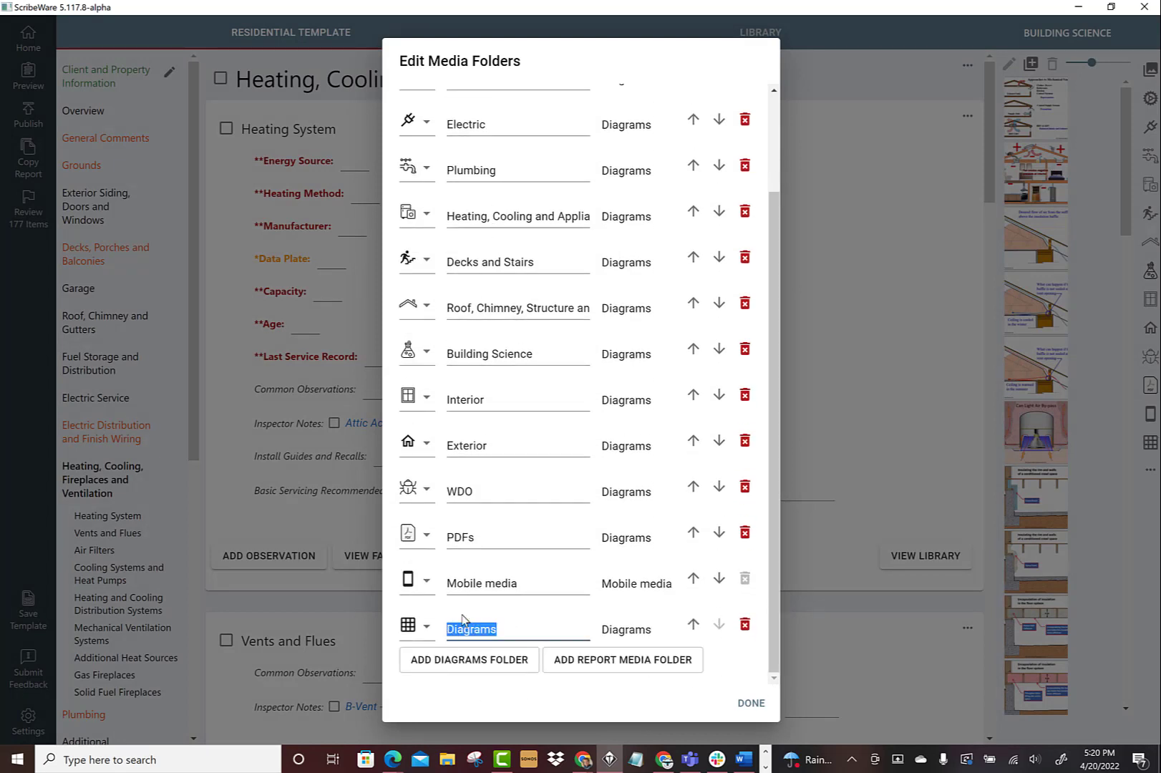
type("Septic Systems")
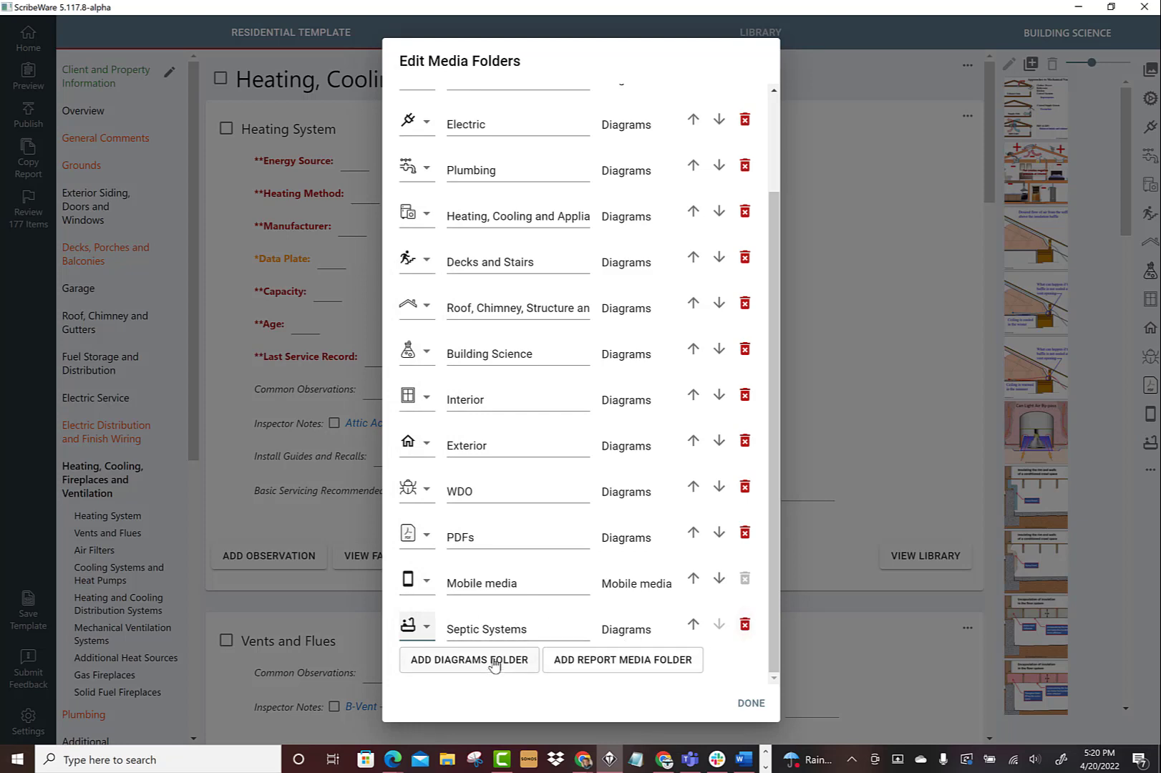
left_click(750, 703)
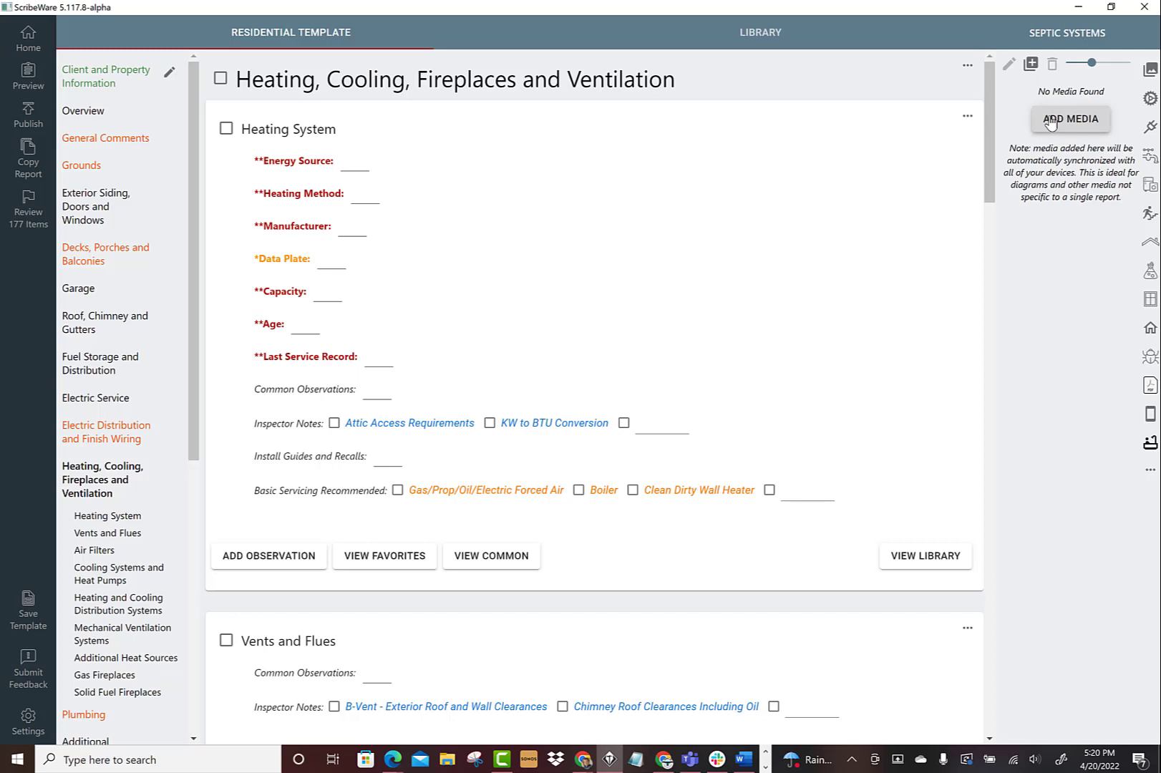
mouse_move(1150, 185)
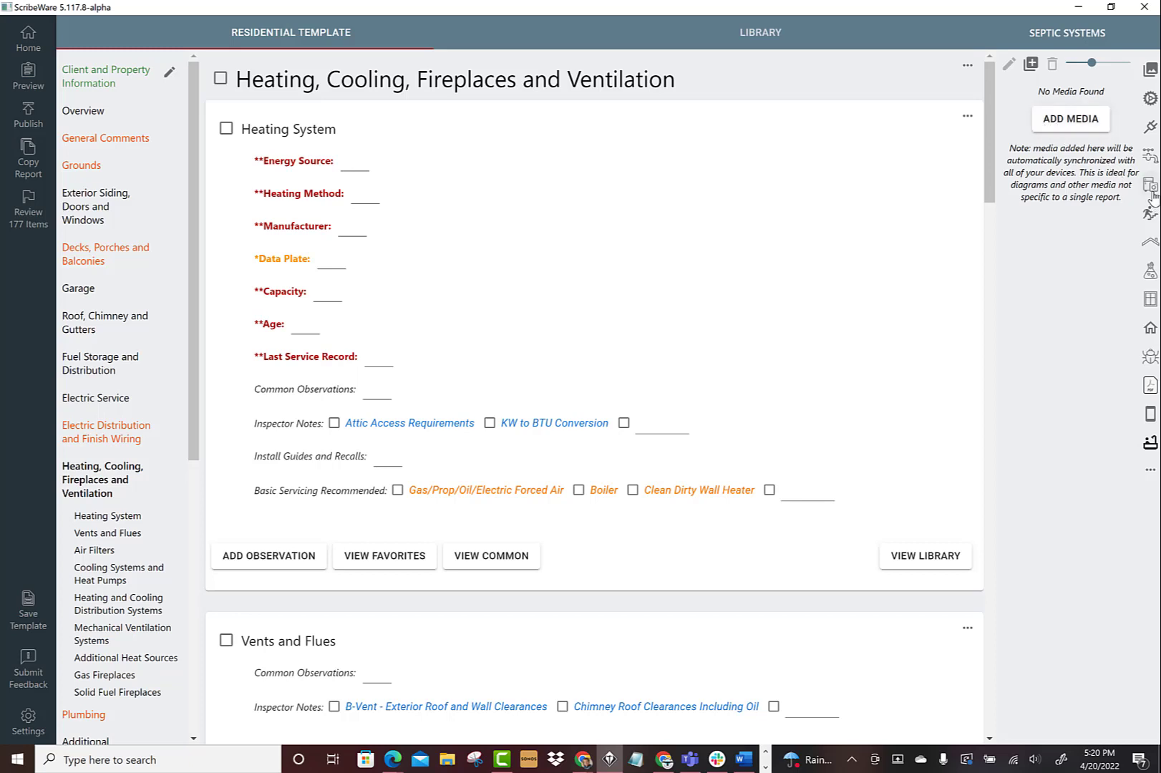
- Switch from Heating, Cooling and Appliances to the Septic Systems folder and start adding media
left_click(1151, 184)
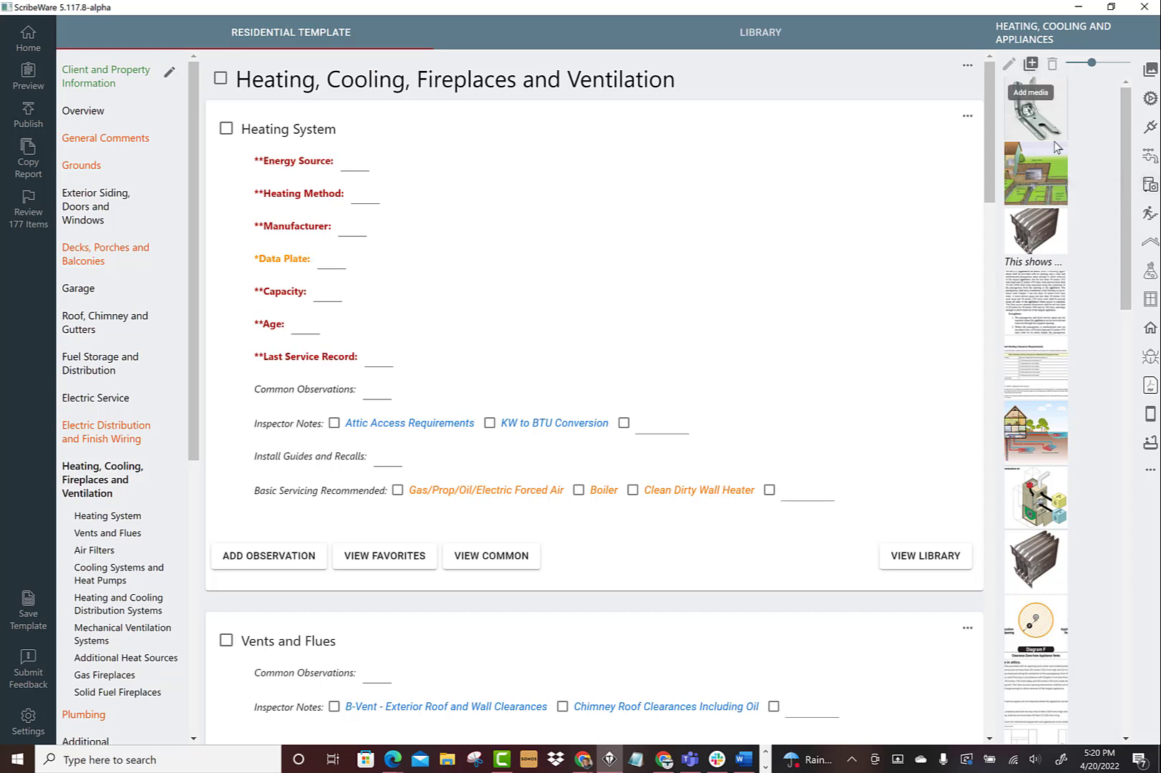
left_click(1149, 443)
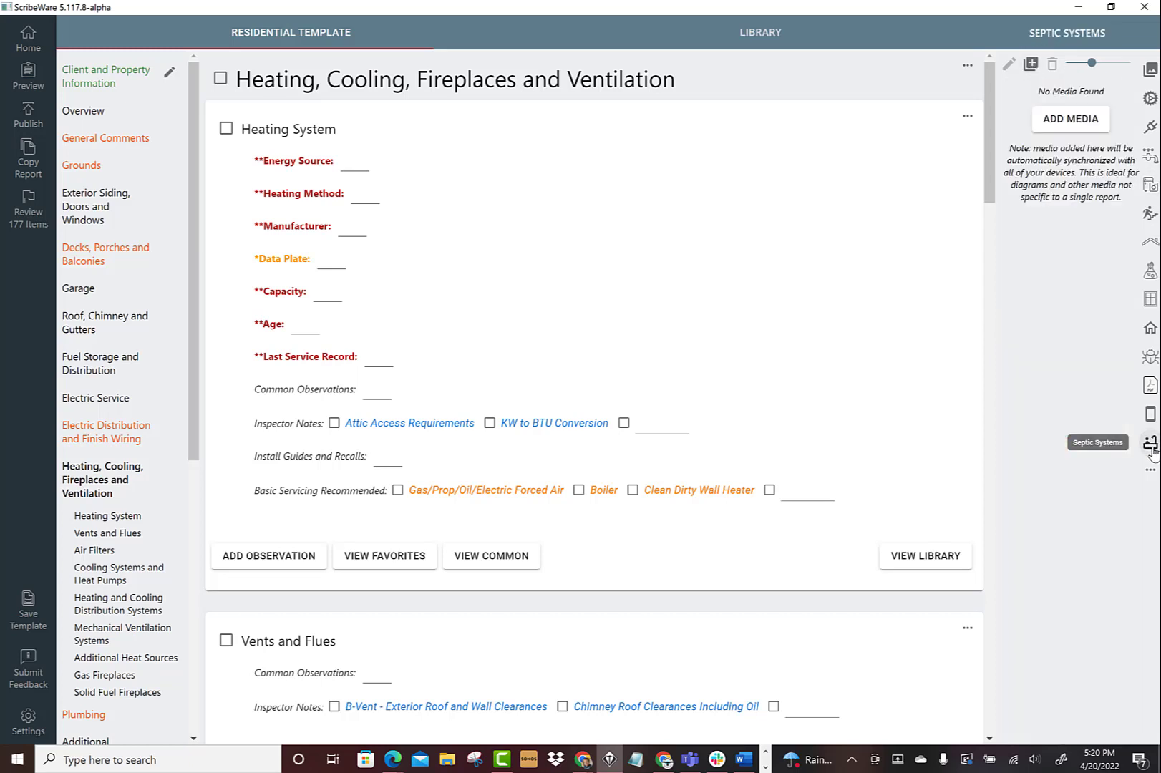
left_click(1030, 63)
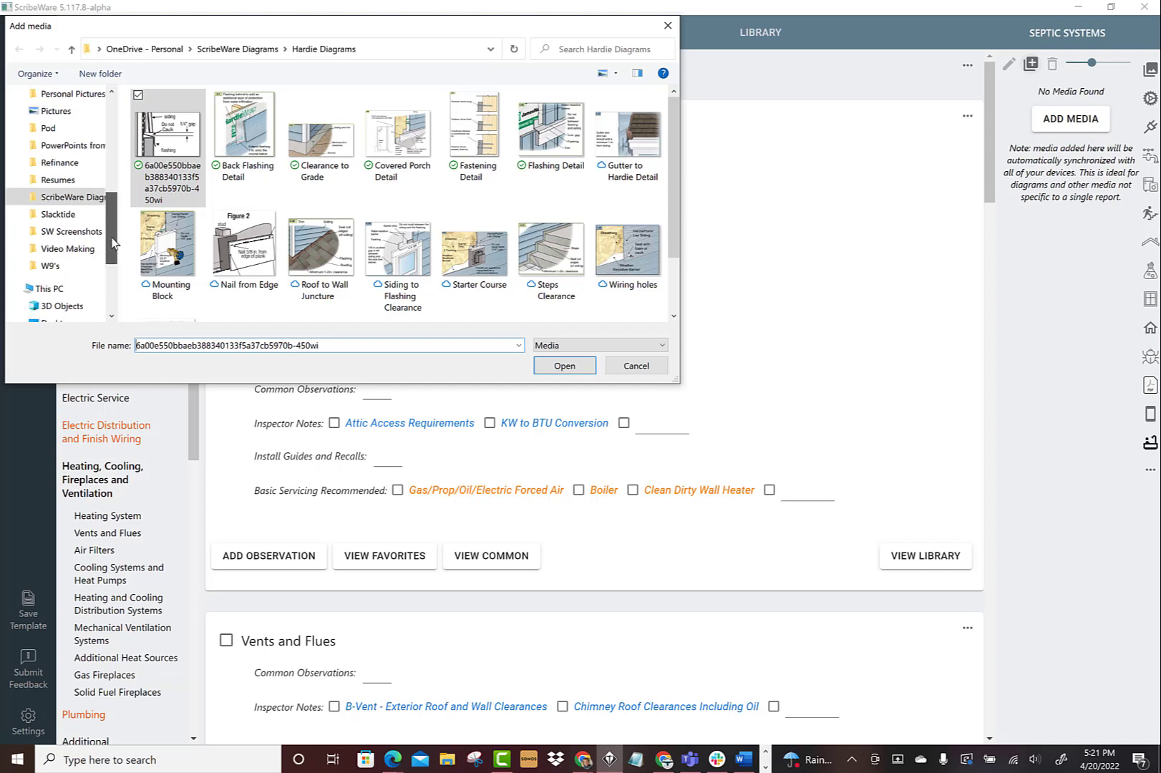
- Select the first six Hardie diagram images through Flashing Detail and import them
scroll("down", 3)
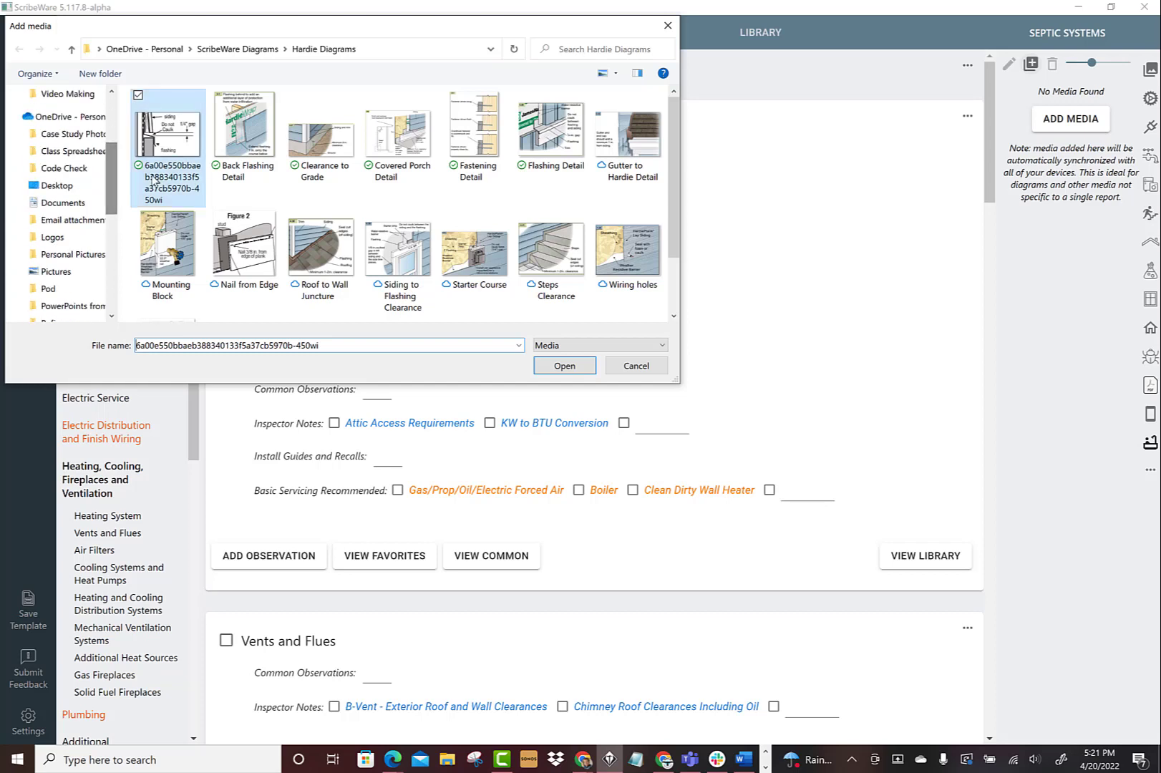
left_click(552, 127)
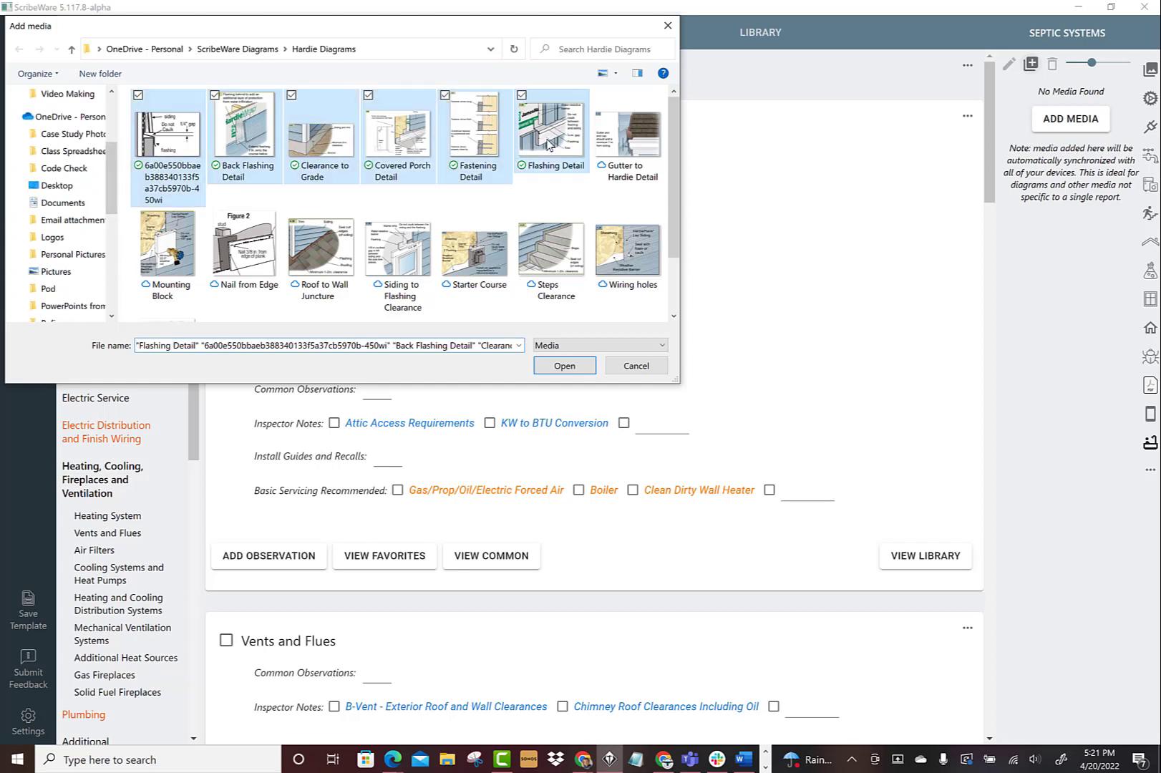
left_click(563, 365)
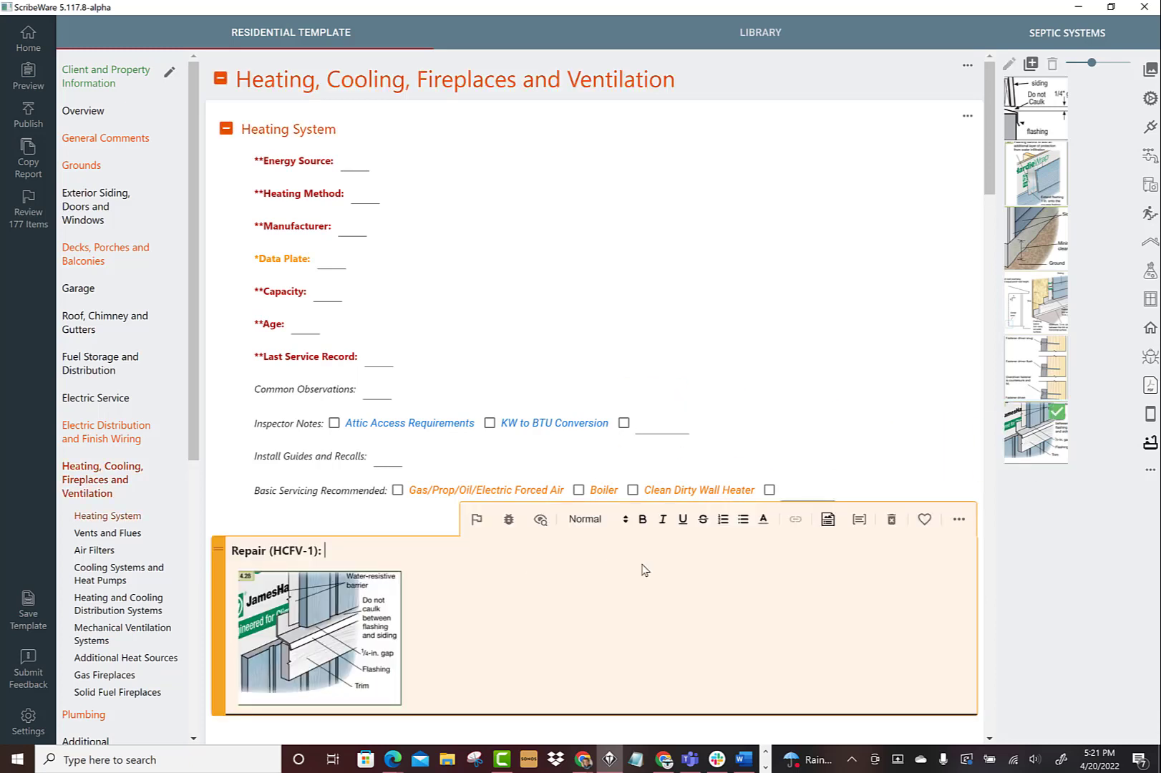
left_click(891, 519)
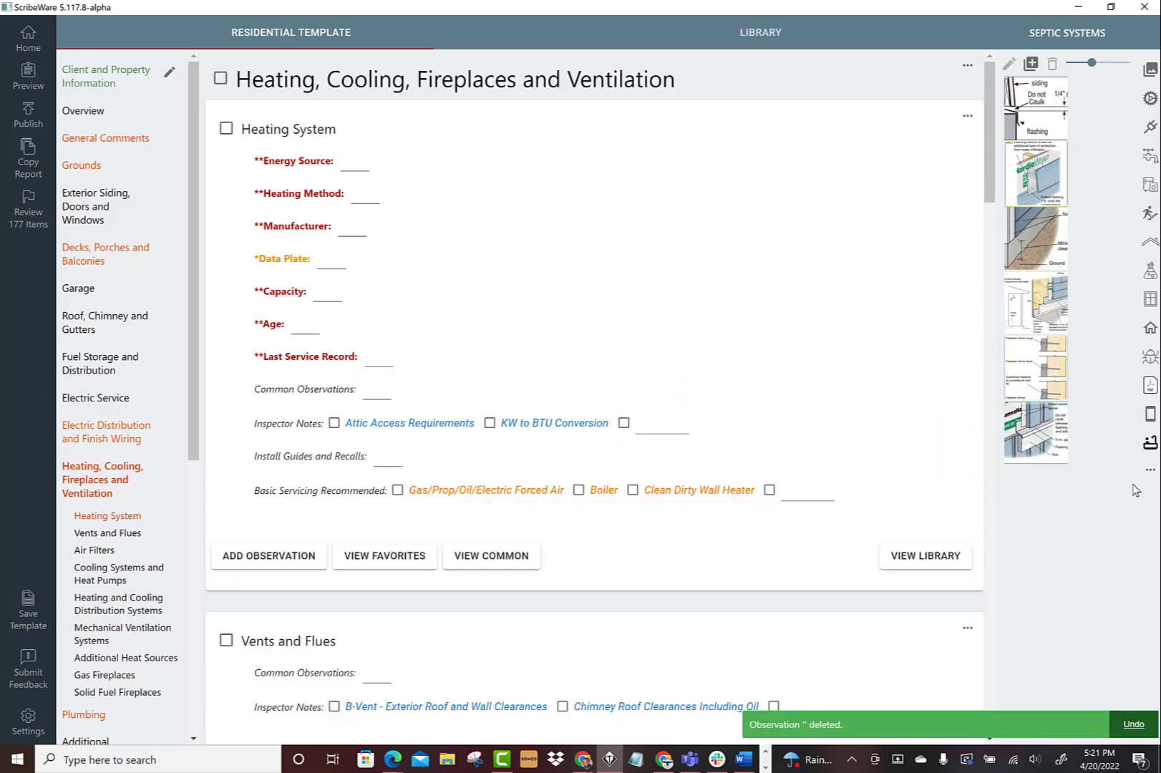